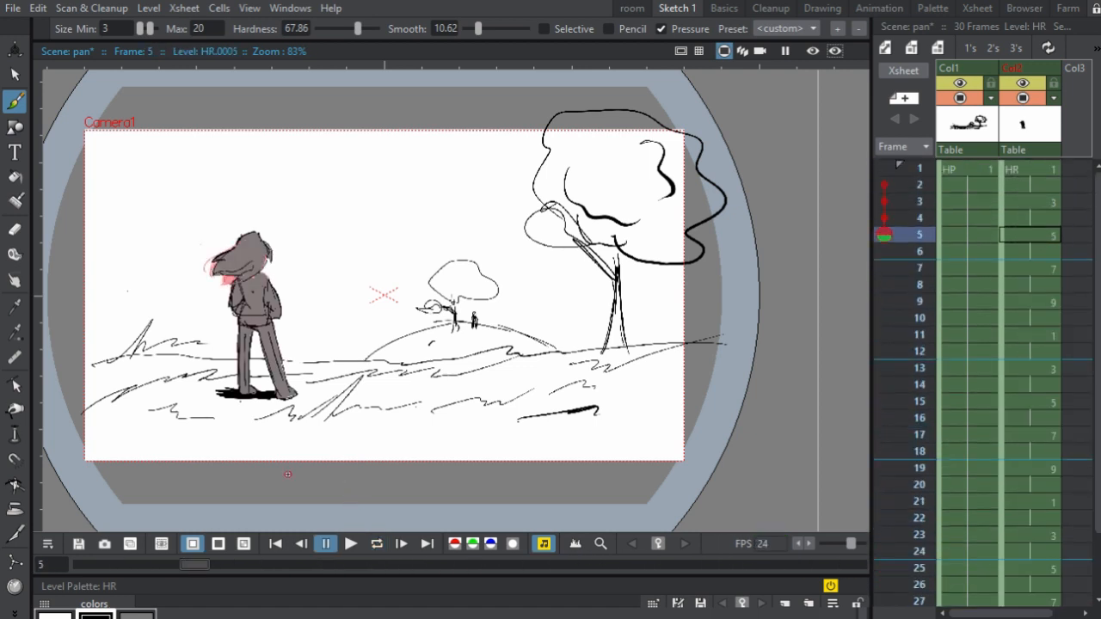
Step: Play the windy-landscape sketch scene through, then stop playback at frame 1
click(963, 169)
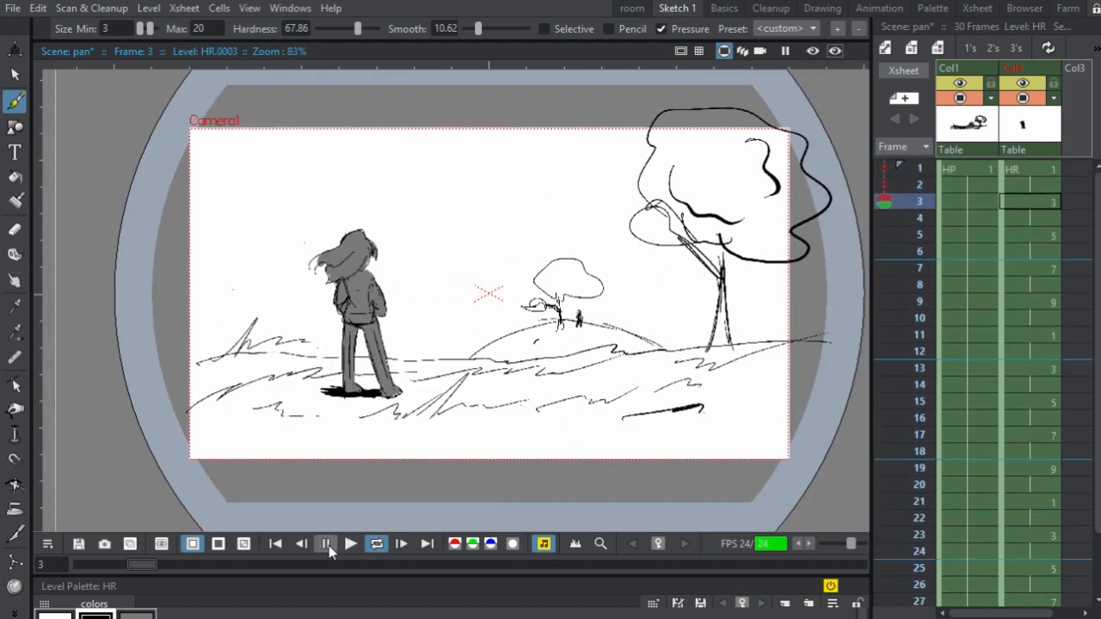
click(326, 543)
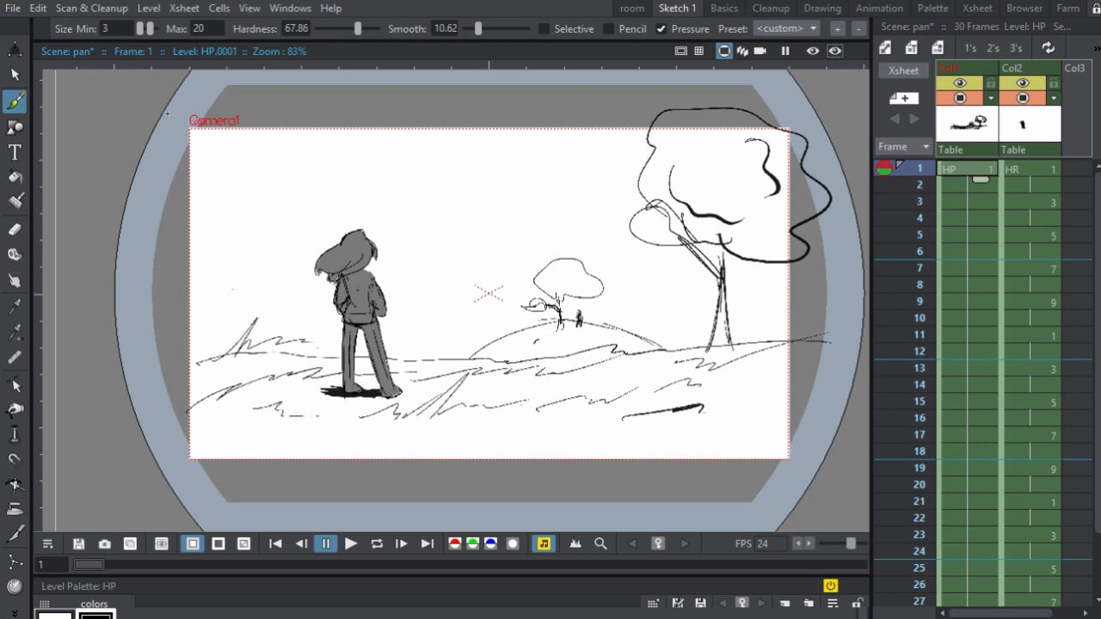
Step: Activate the Animate tool and pick Camera1 as the animated object
click(13, 43)
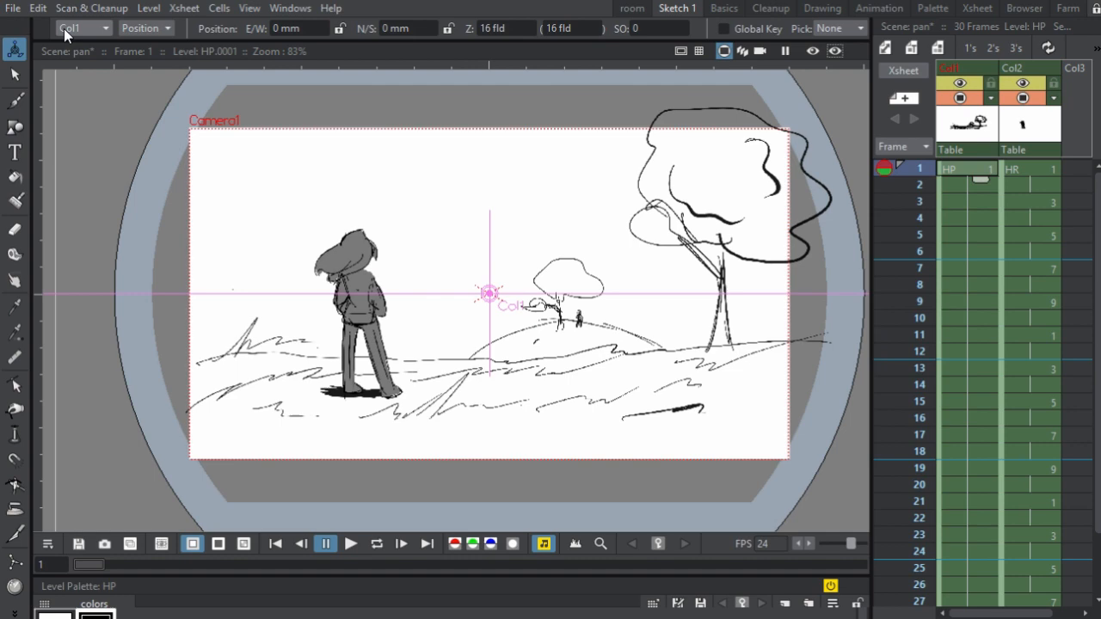
mouse_move(249, 164)
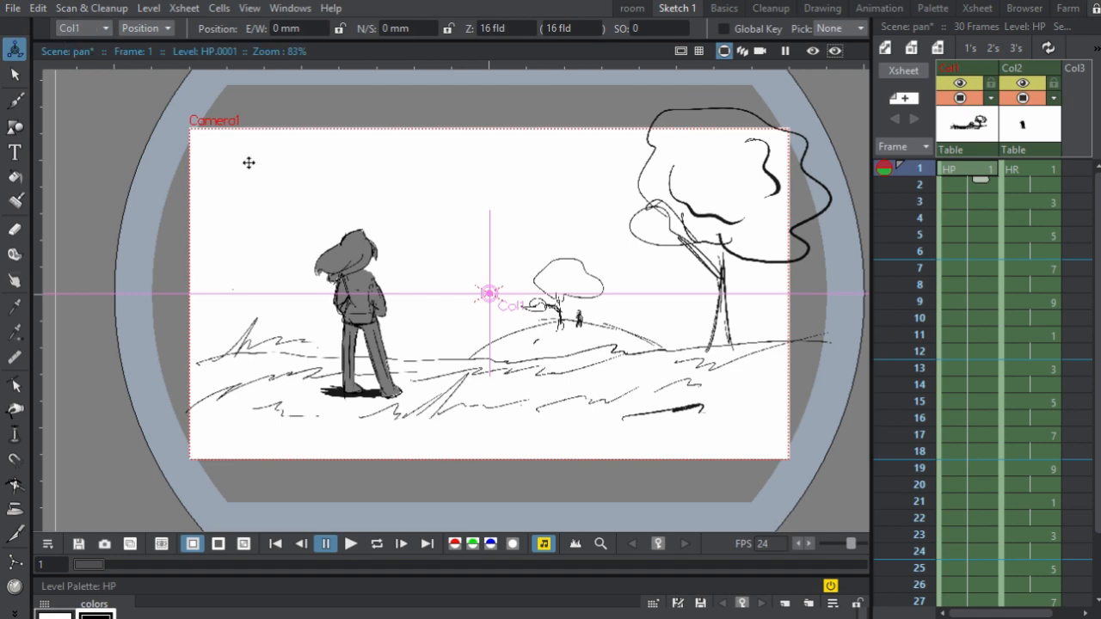
drag(490, 306, 407, 259)
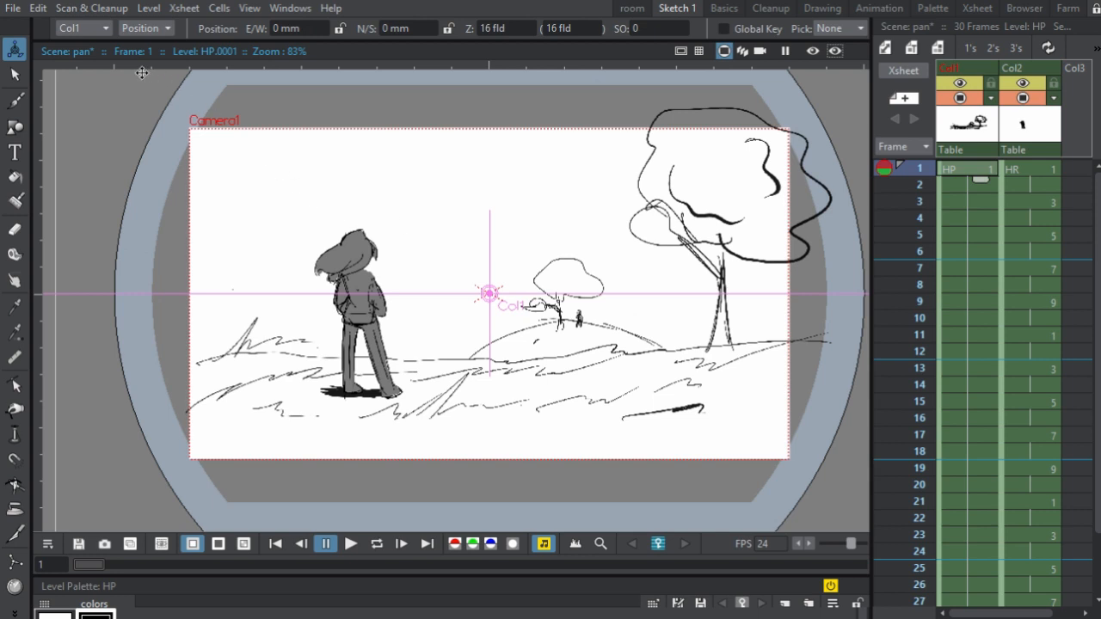
click(104, 28)
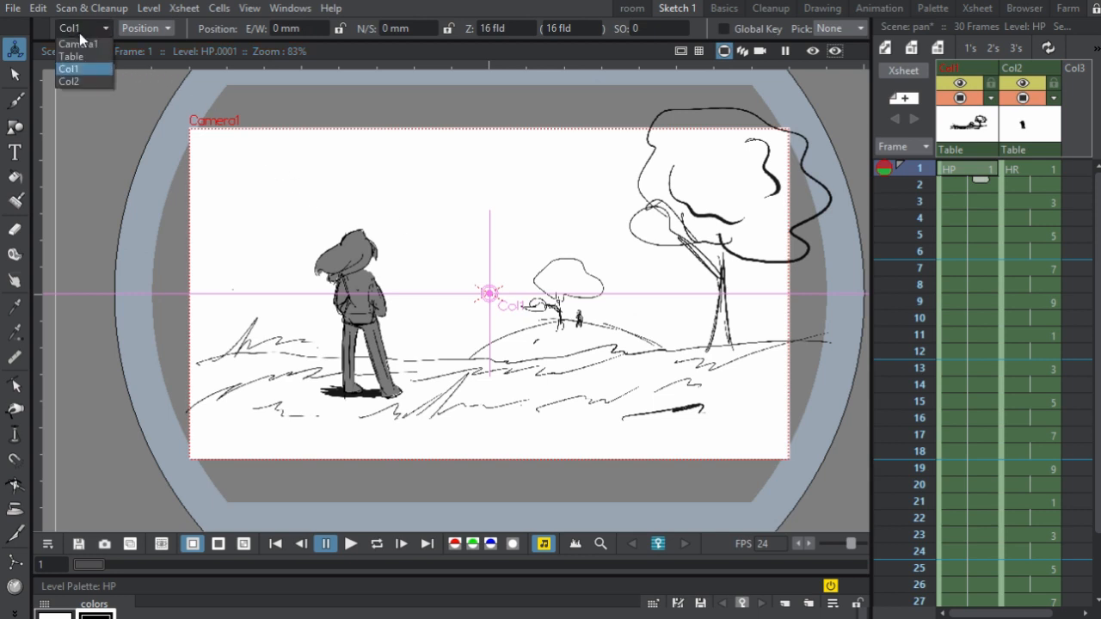
click(80, 43)
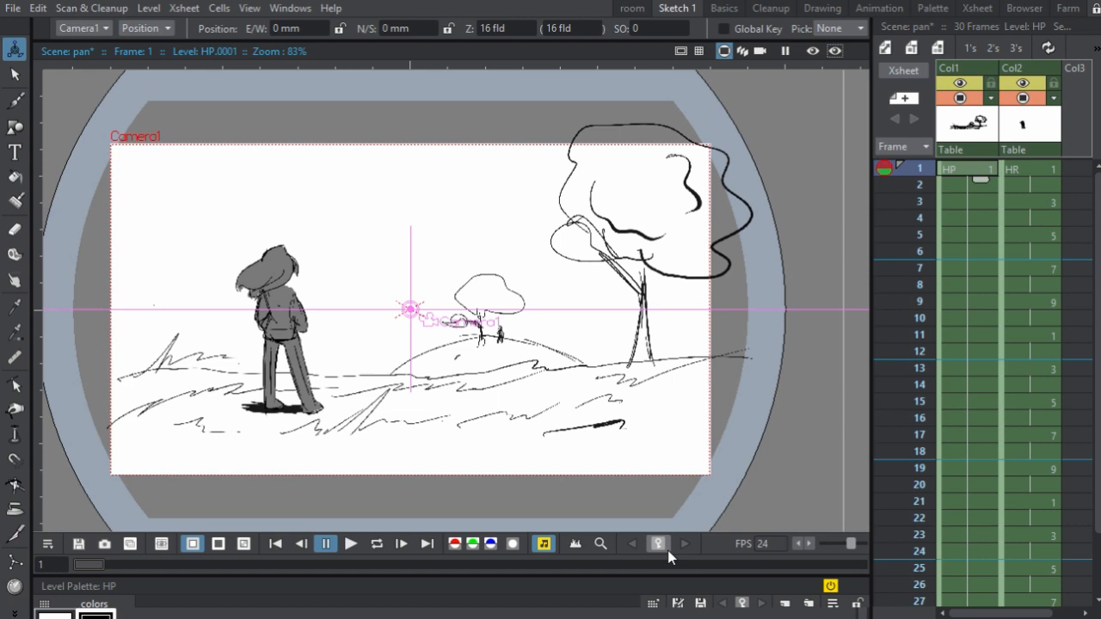
mouse_move(657, 544)
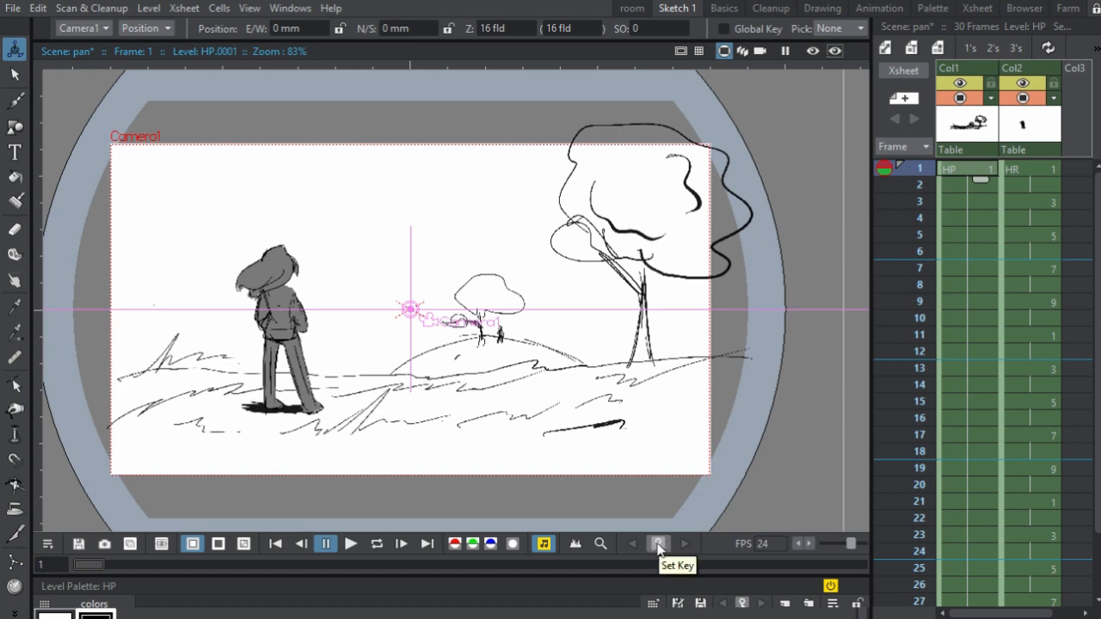
mouse_move(788, 230)
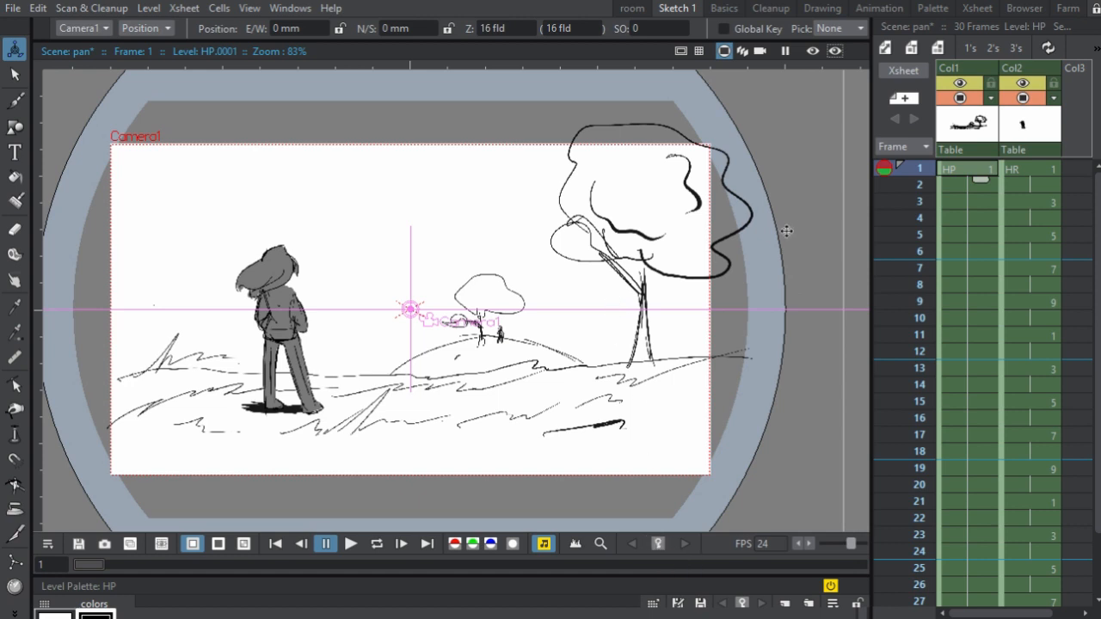
mouse_move(560, 226)
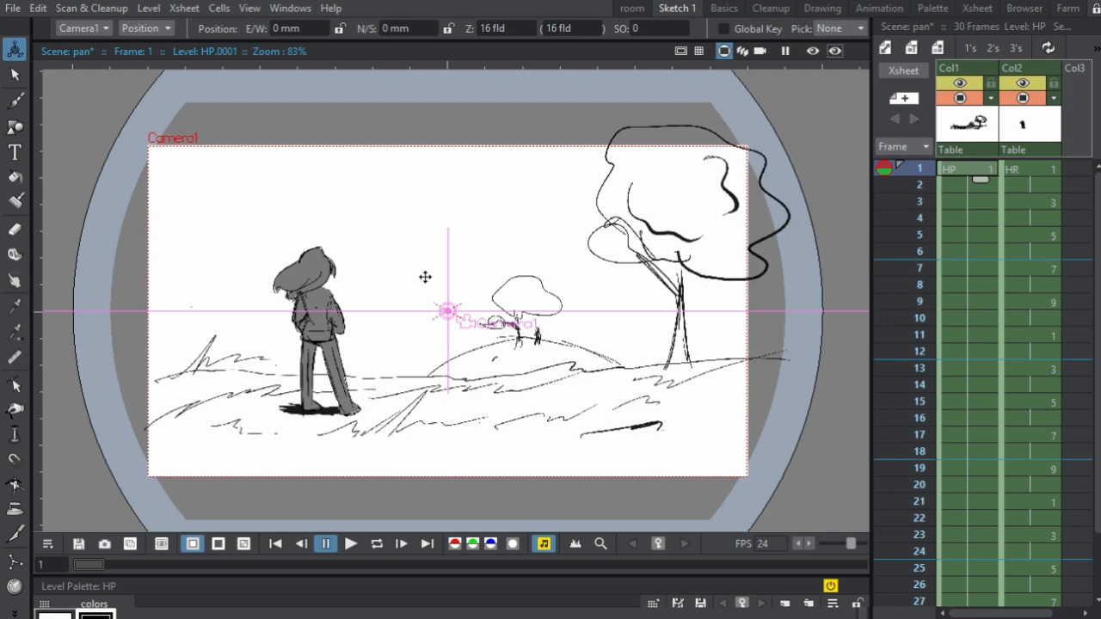
mouse_move(246, 231)
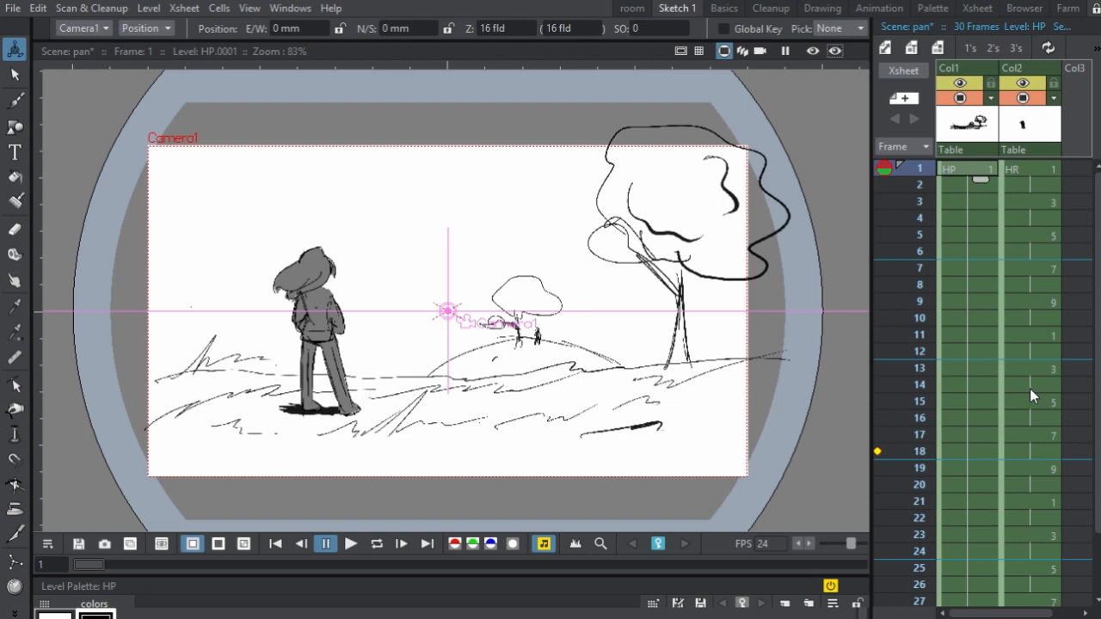
Step: Scroll the Xsheet and return to frame 1 after keying the pan
scroll(down, 3)
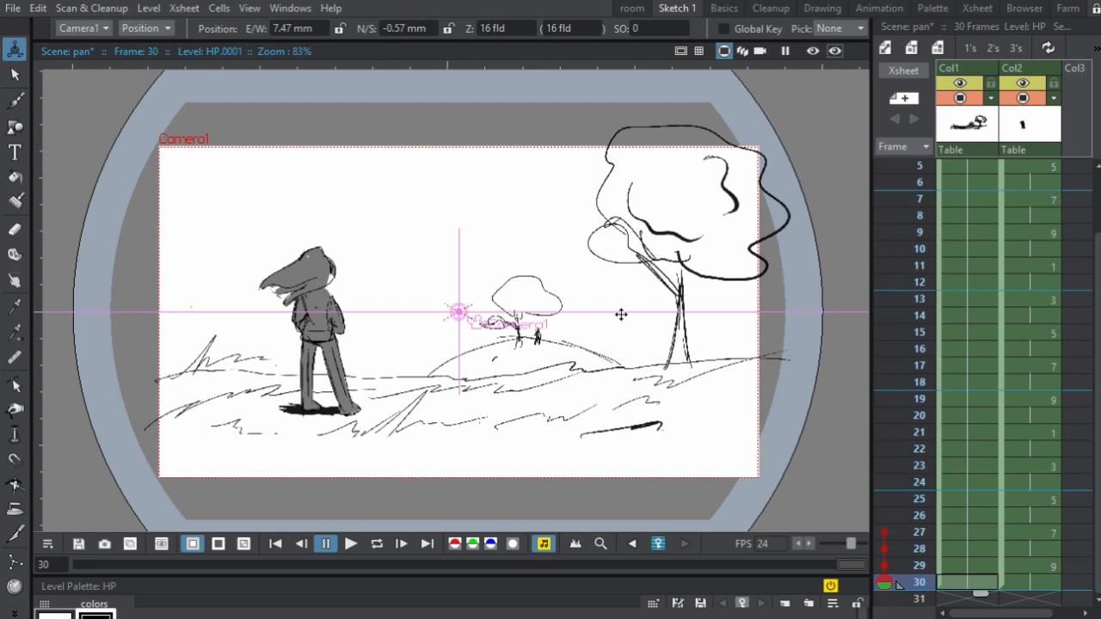
click(377, 545)
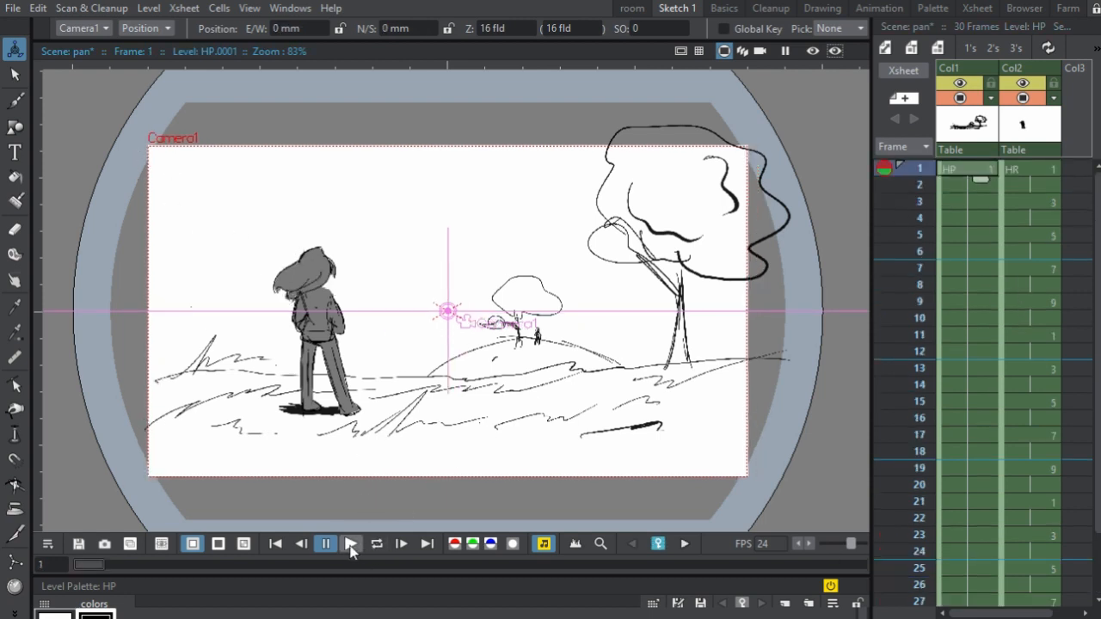
click(351, 544)
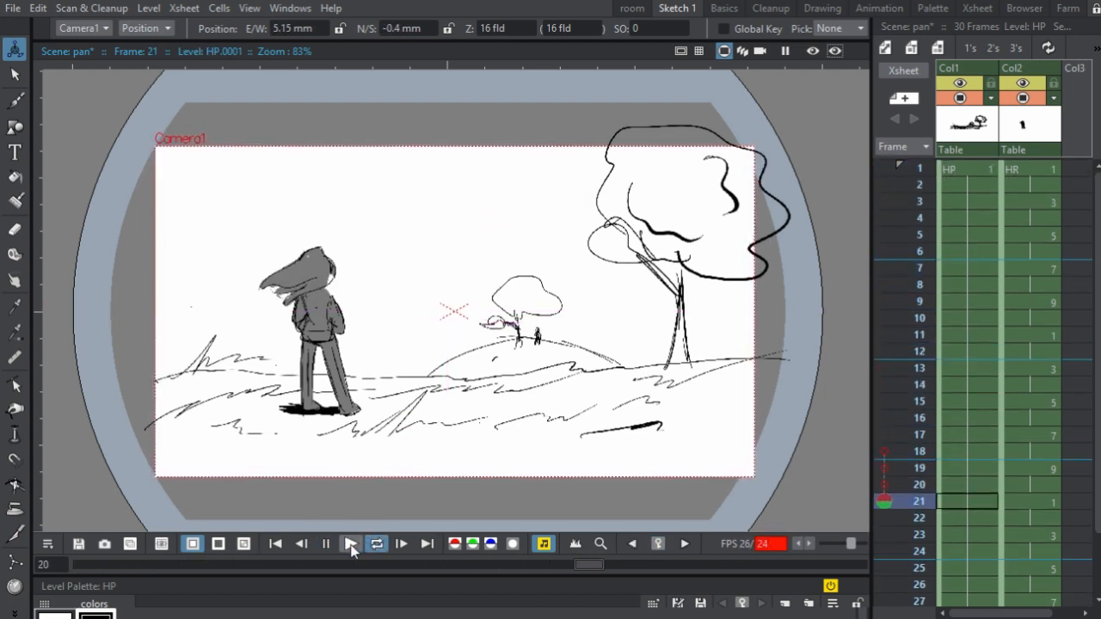
click(351, 544)
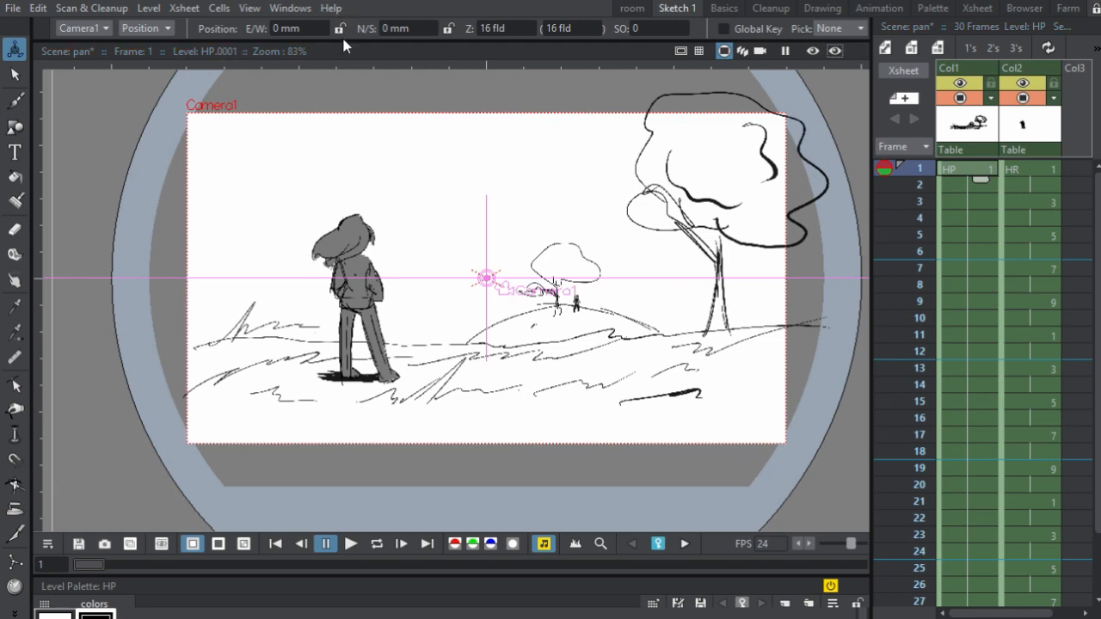
Step: Set Animation preferences' Default Interpolation to Speed In / Speed Out and close Preferences
click(9, 9)
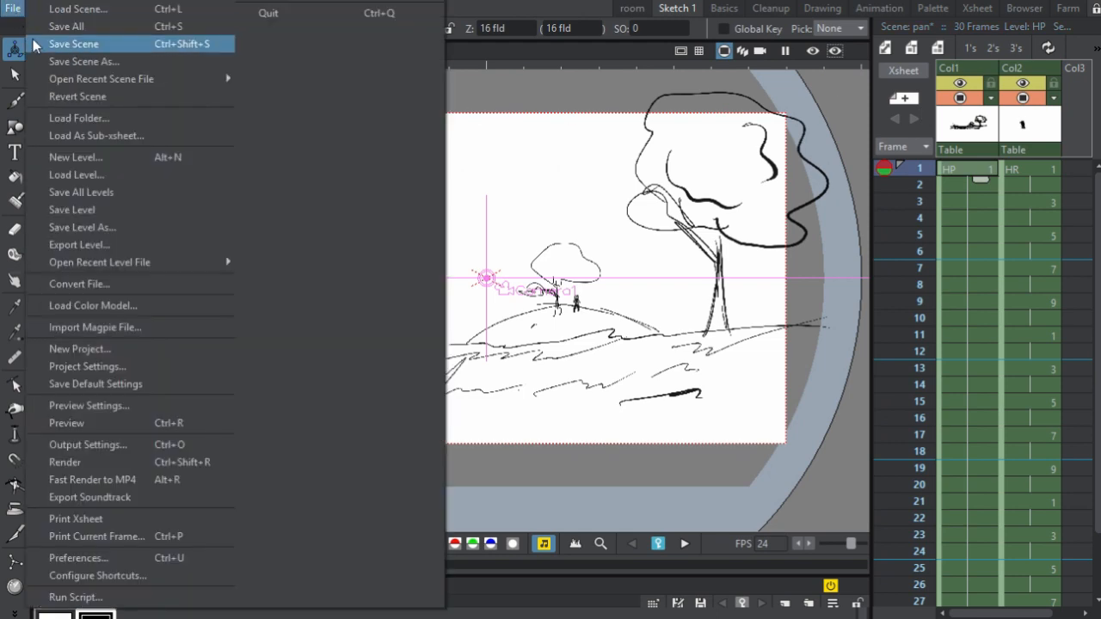
mouse_move(159, 559)
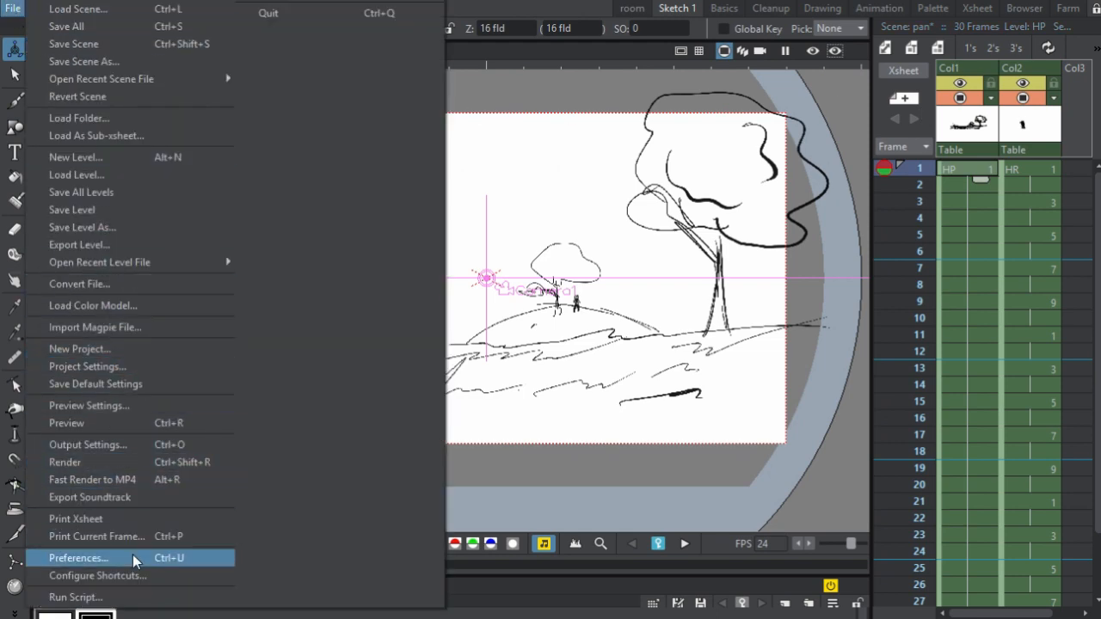
click(79, 558)
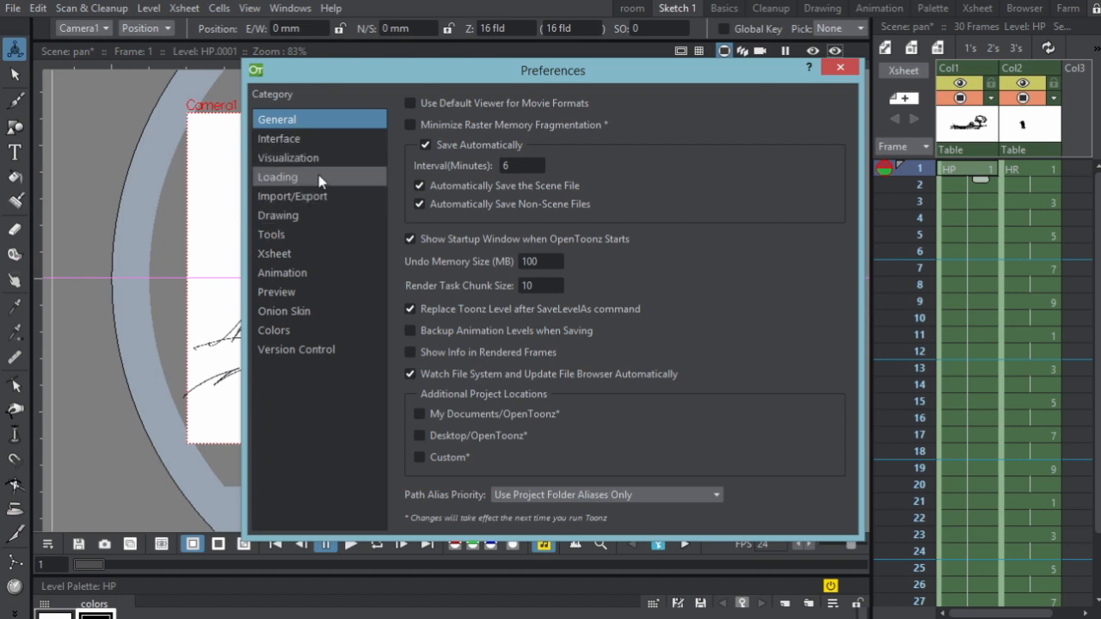
click(282, 273)
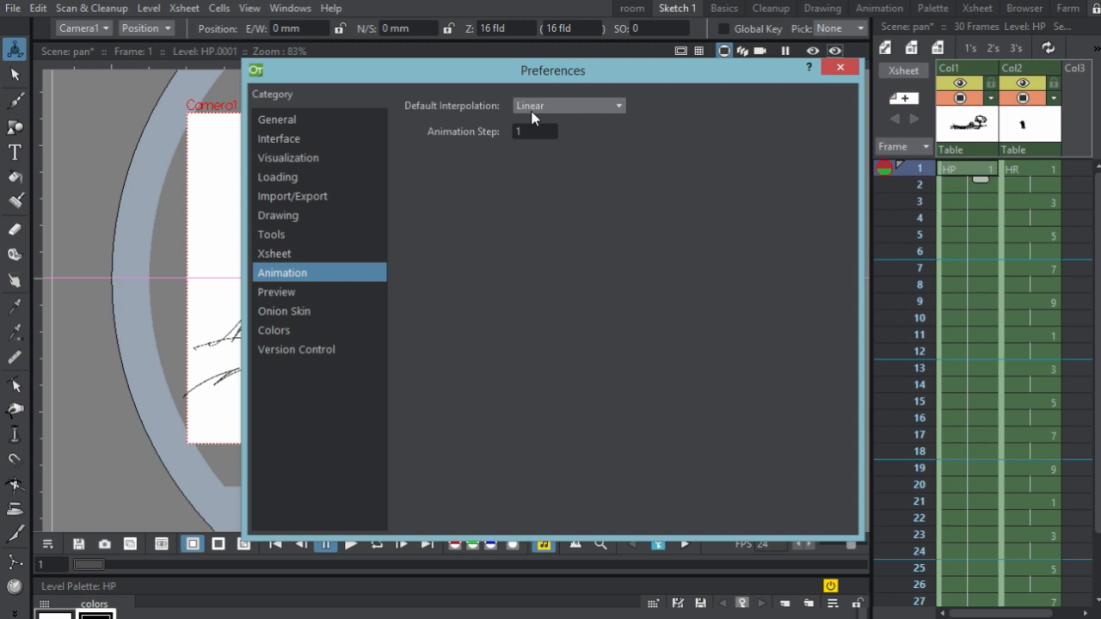
mouse_move(557, 114)
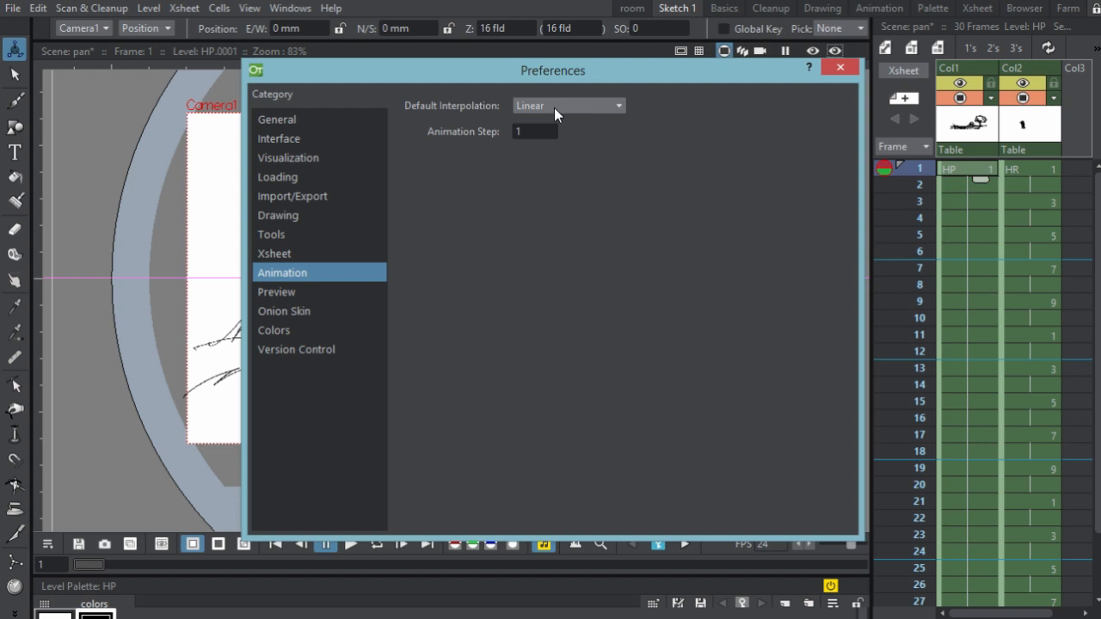
click(568, 105)
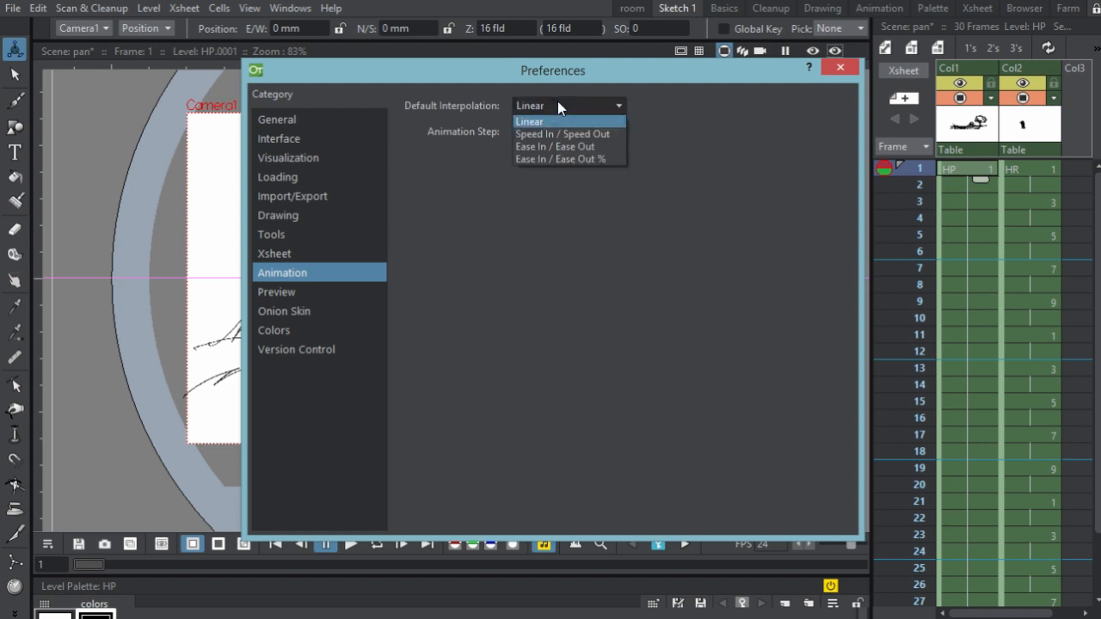
click(563, 133)
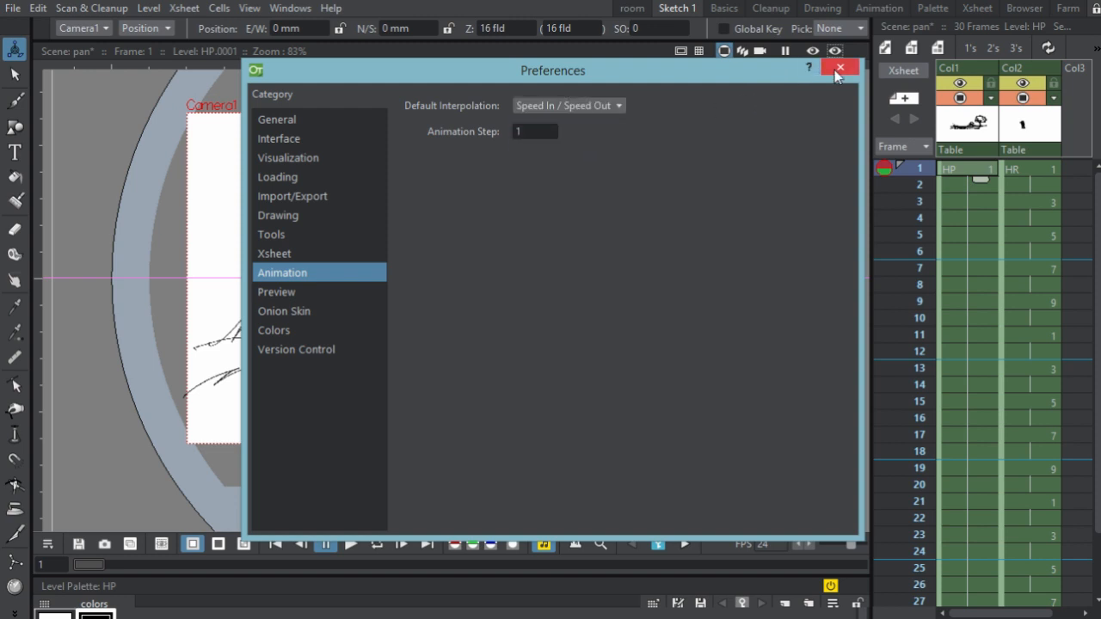
click(837, 68)
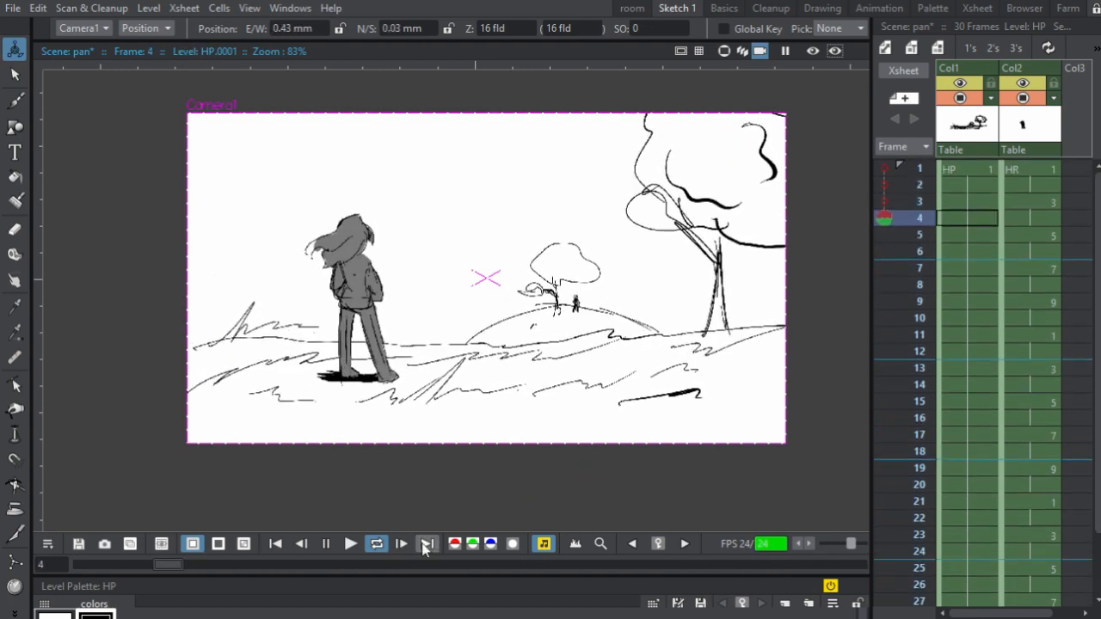
Step: Stop the Speed In / Speed Out camera pan preview around frame 5
click(426, 544)
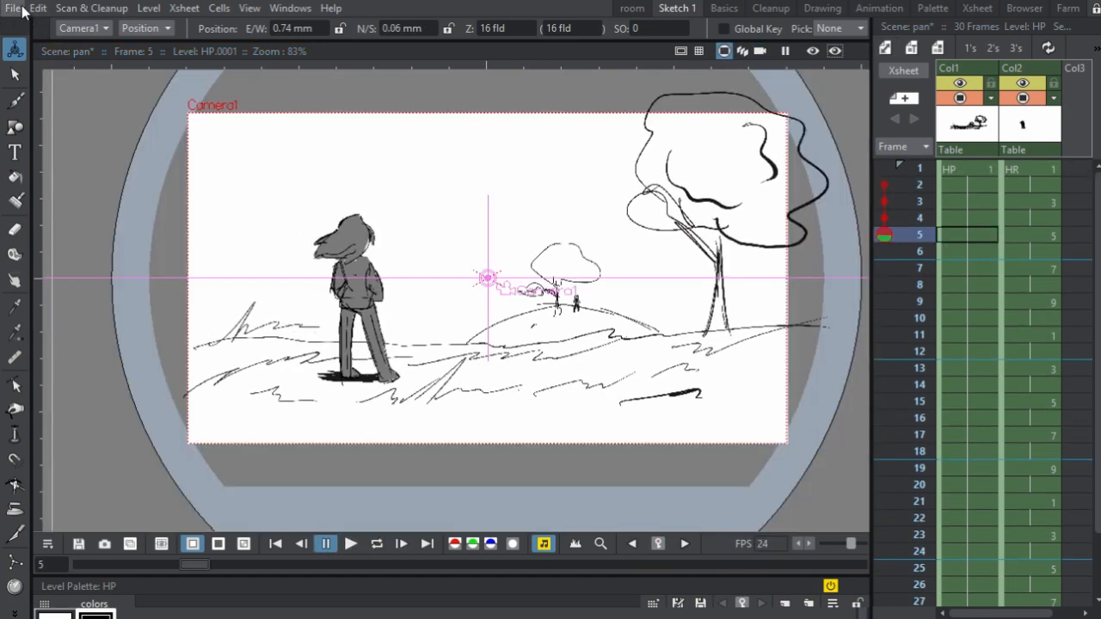
Step: Change Default Interpolation to Ease In / Ease Out in Preferences and close it
click(12, 8)
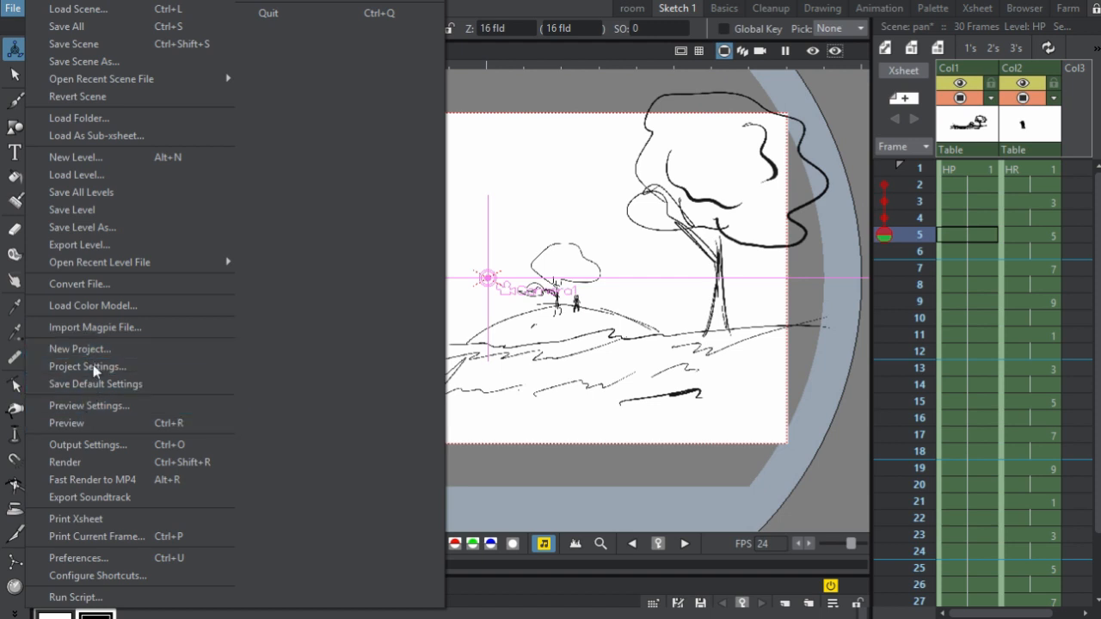
mouse_move(103, 334)
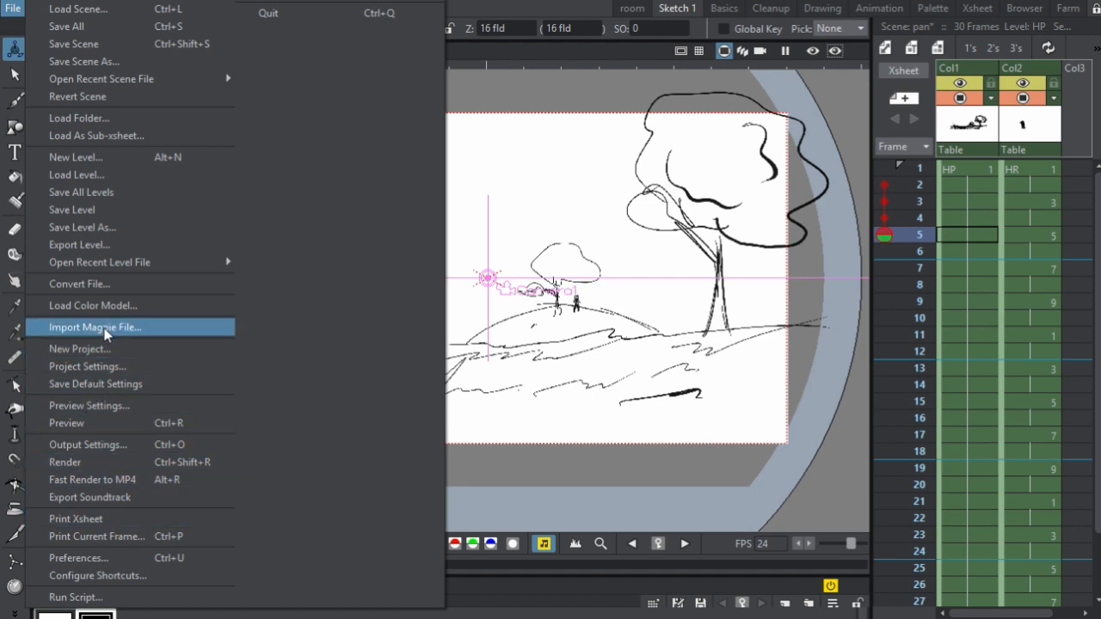
mouse_move(105, 557)
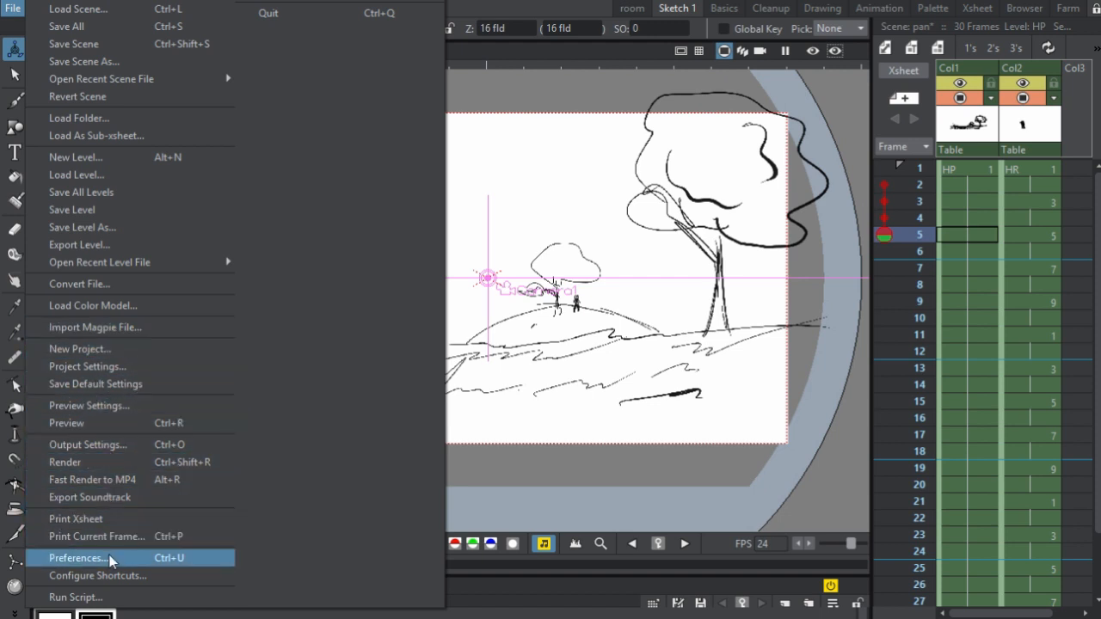
click(77, 559)
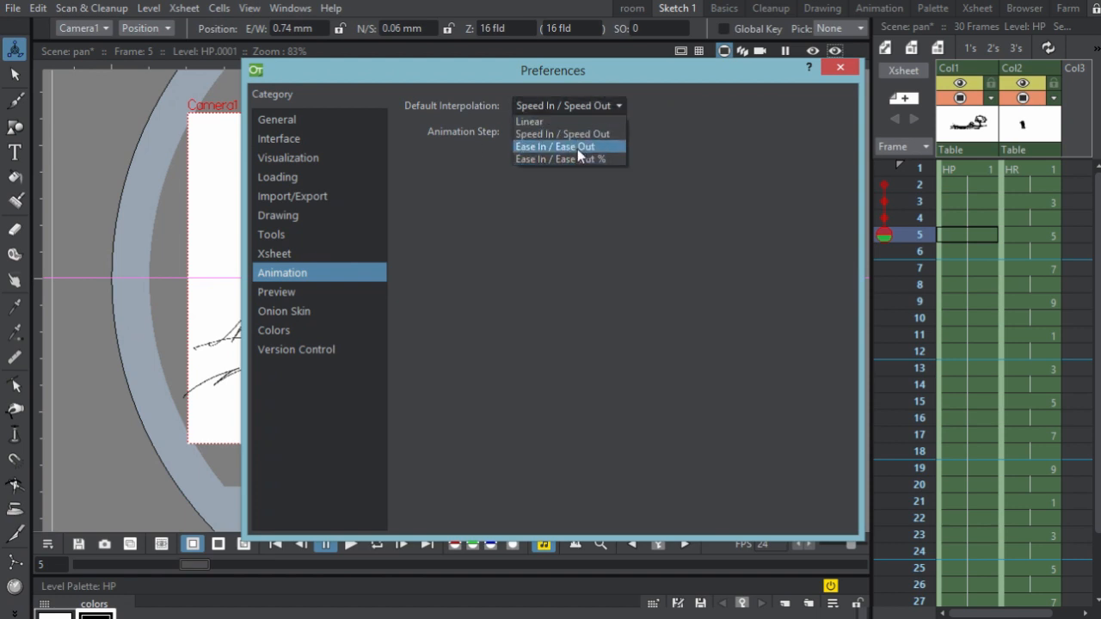
click(561, 160)
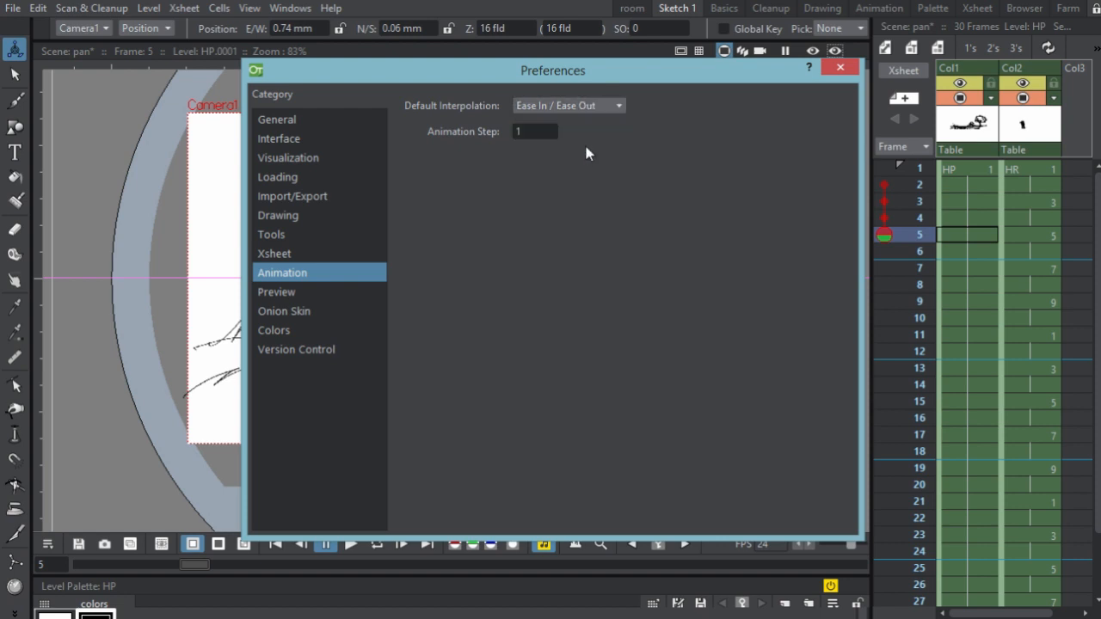
click(840, 67)
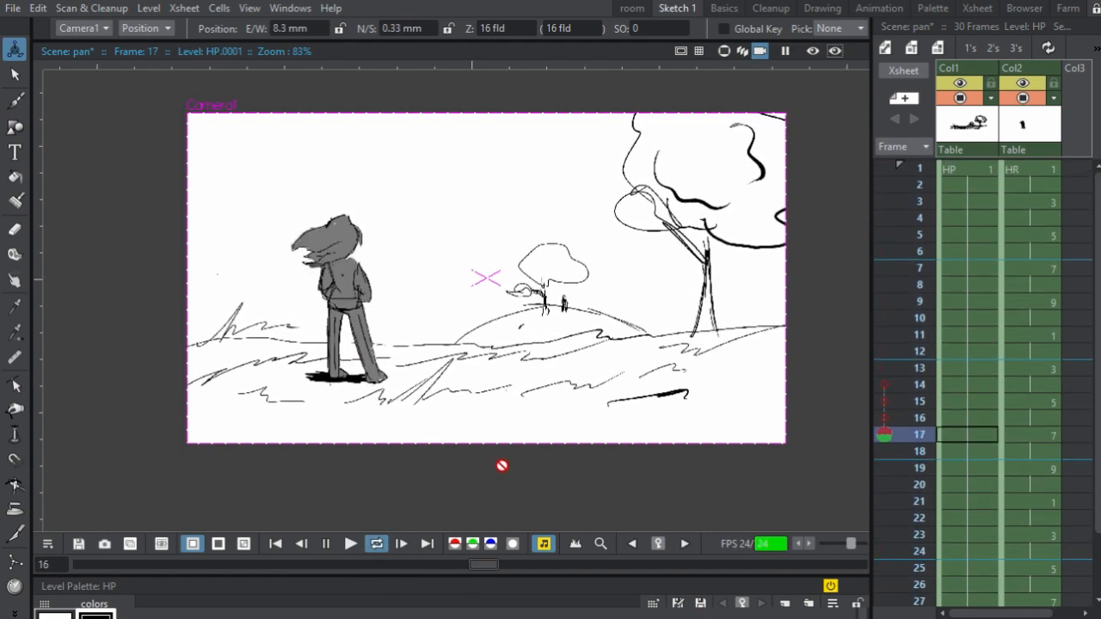
Step: Stop the Ease In / Ease Out camera pan preview at frame 30
click(350, 544)
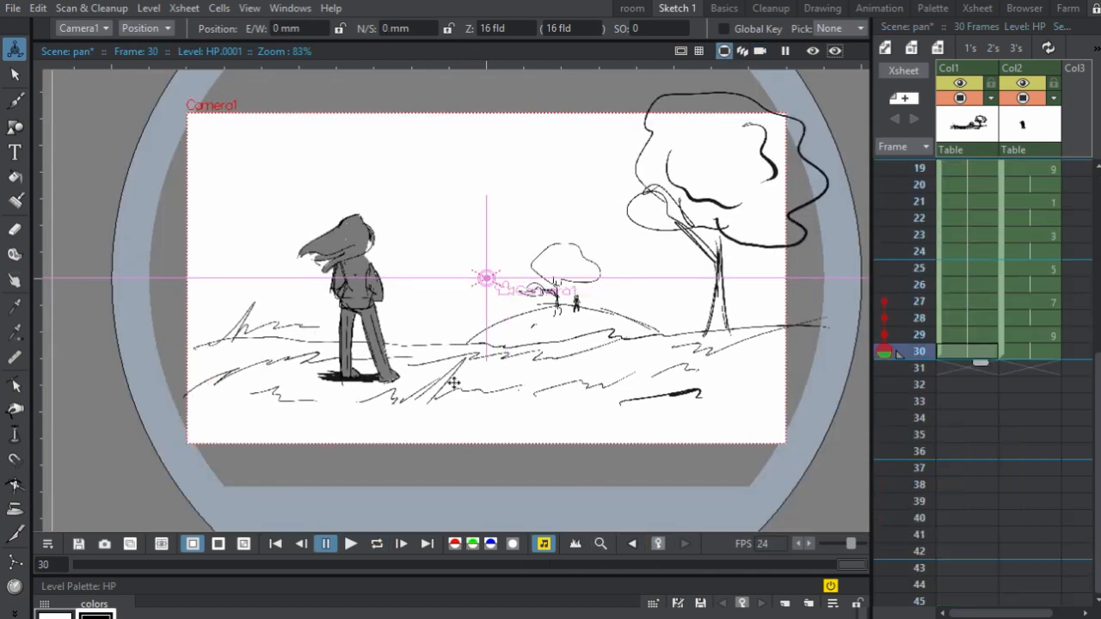
click(11, 9)
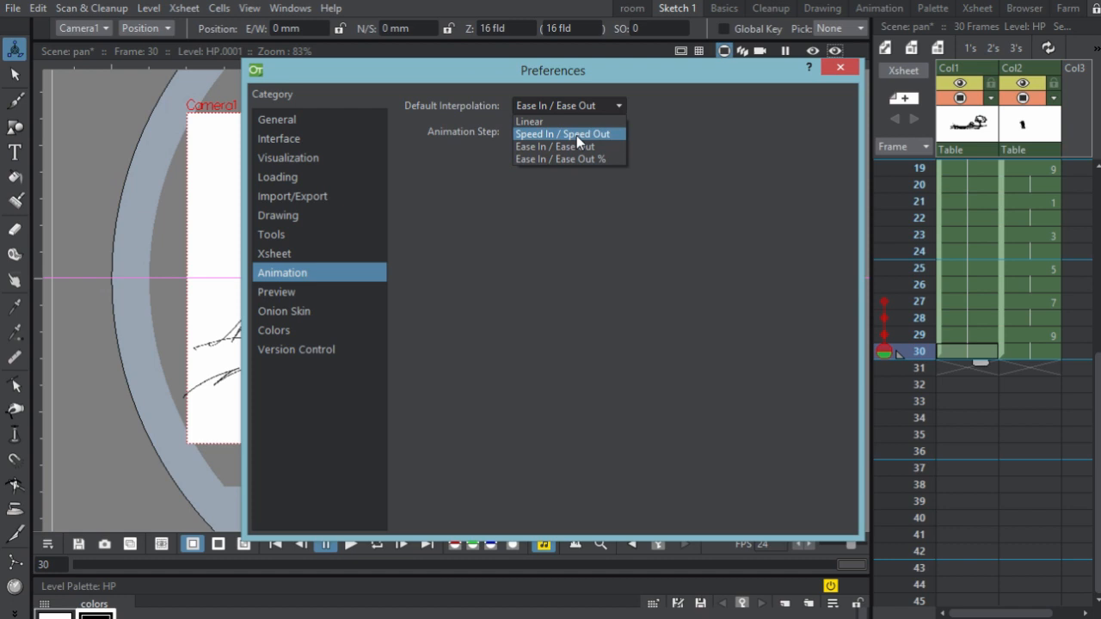
mouse_move(579, 122)
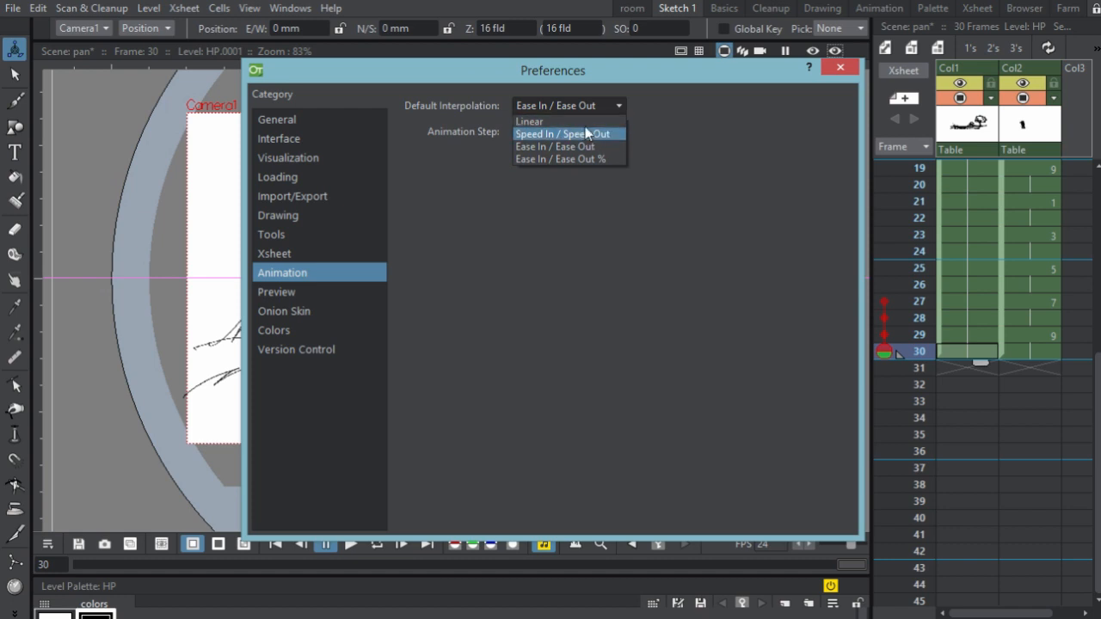
mouse_move(585, 122)
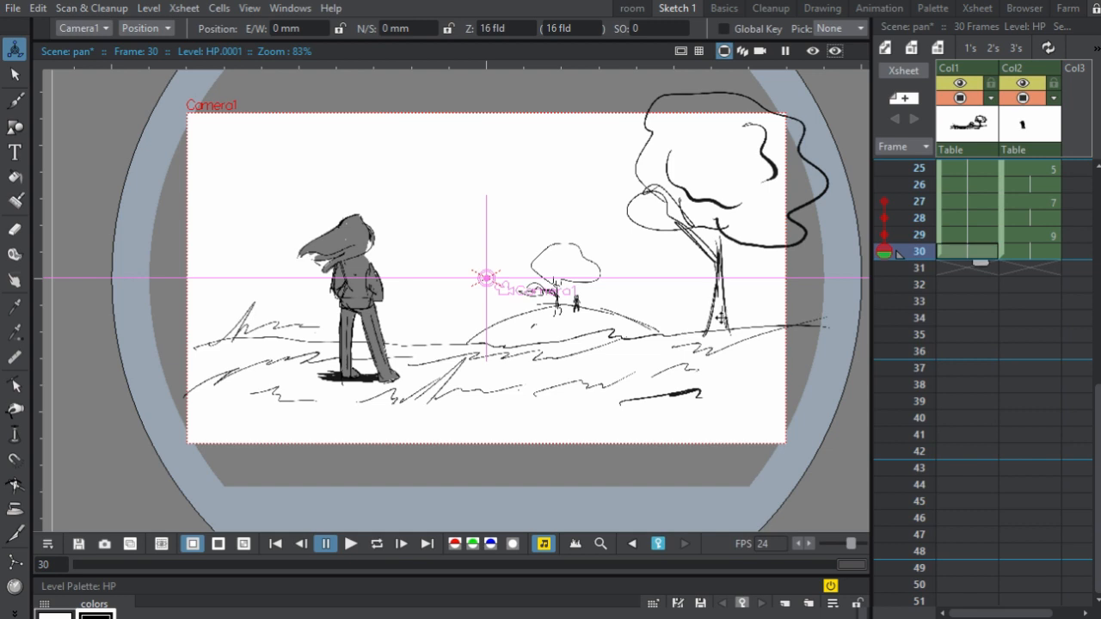
Step: Drag Camera1 slightly right at frame 30 to reposition the pan's end
drag(486, 276, 511, 278)
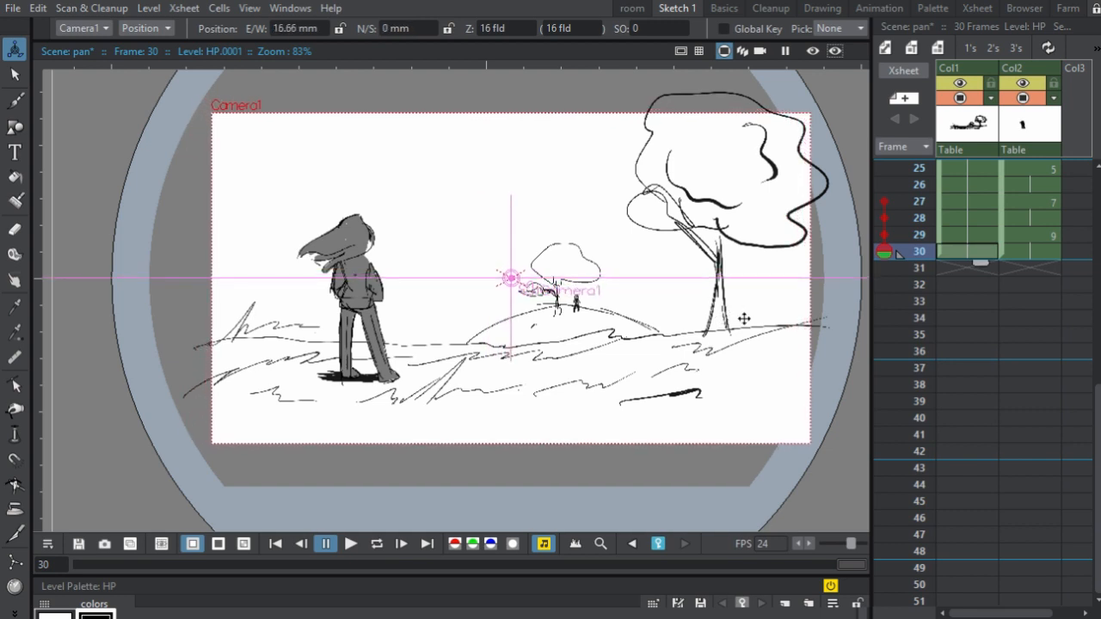